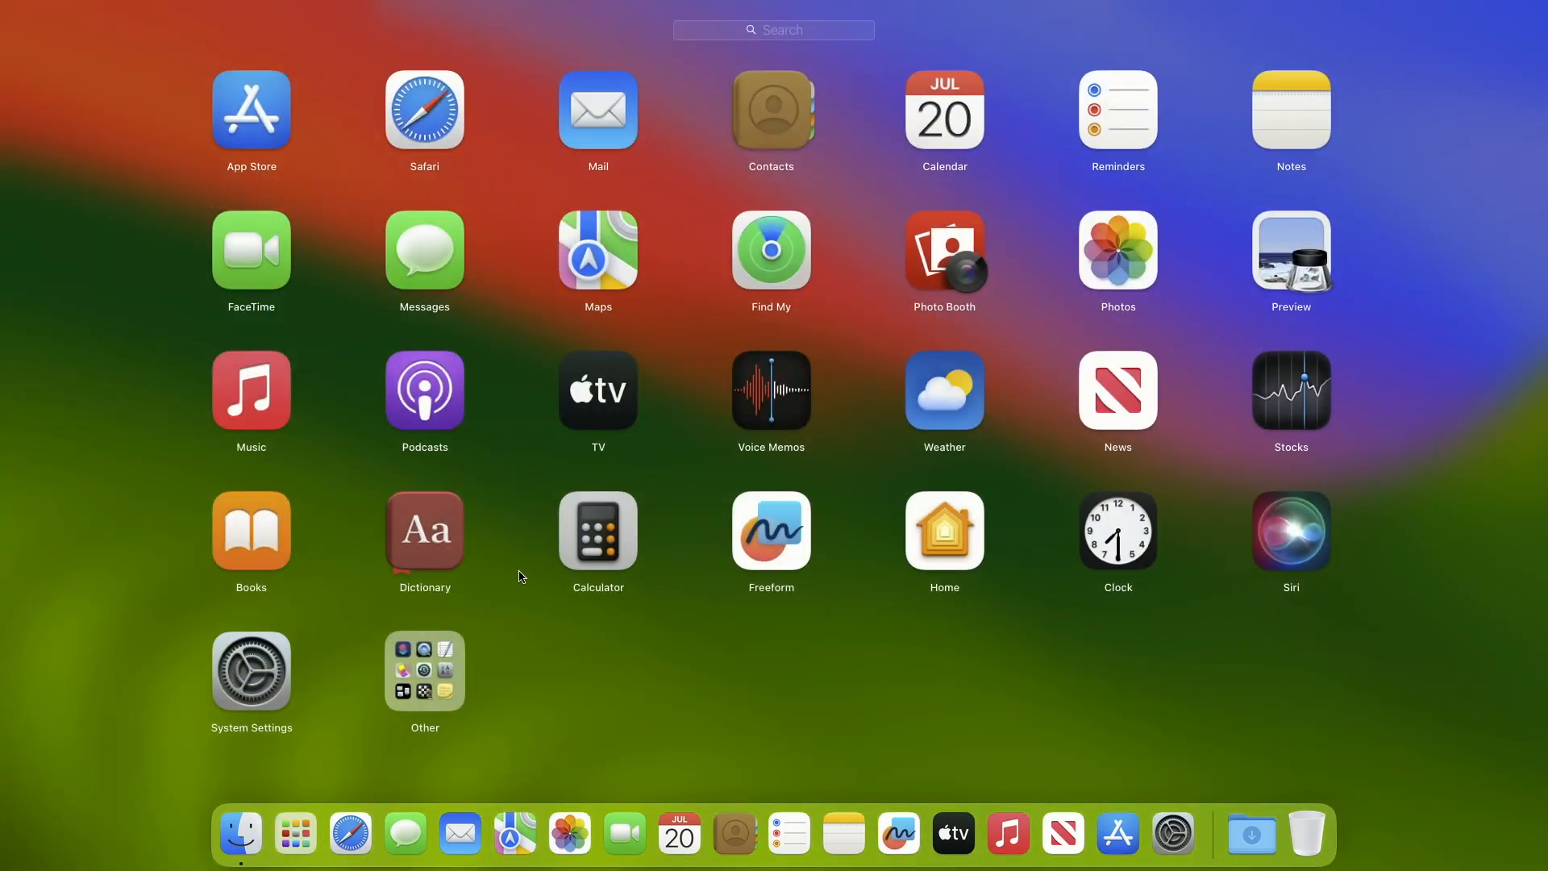
# - Launch Terminal from Launchpad's Other folder
pyautogui.click(423, 671)
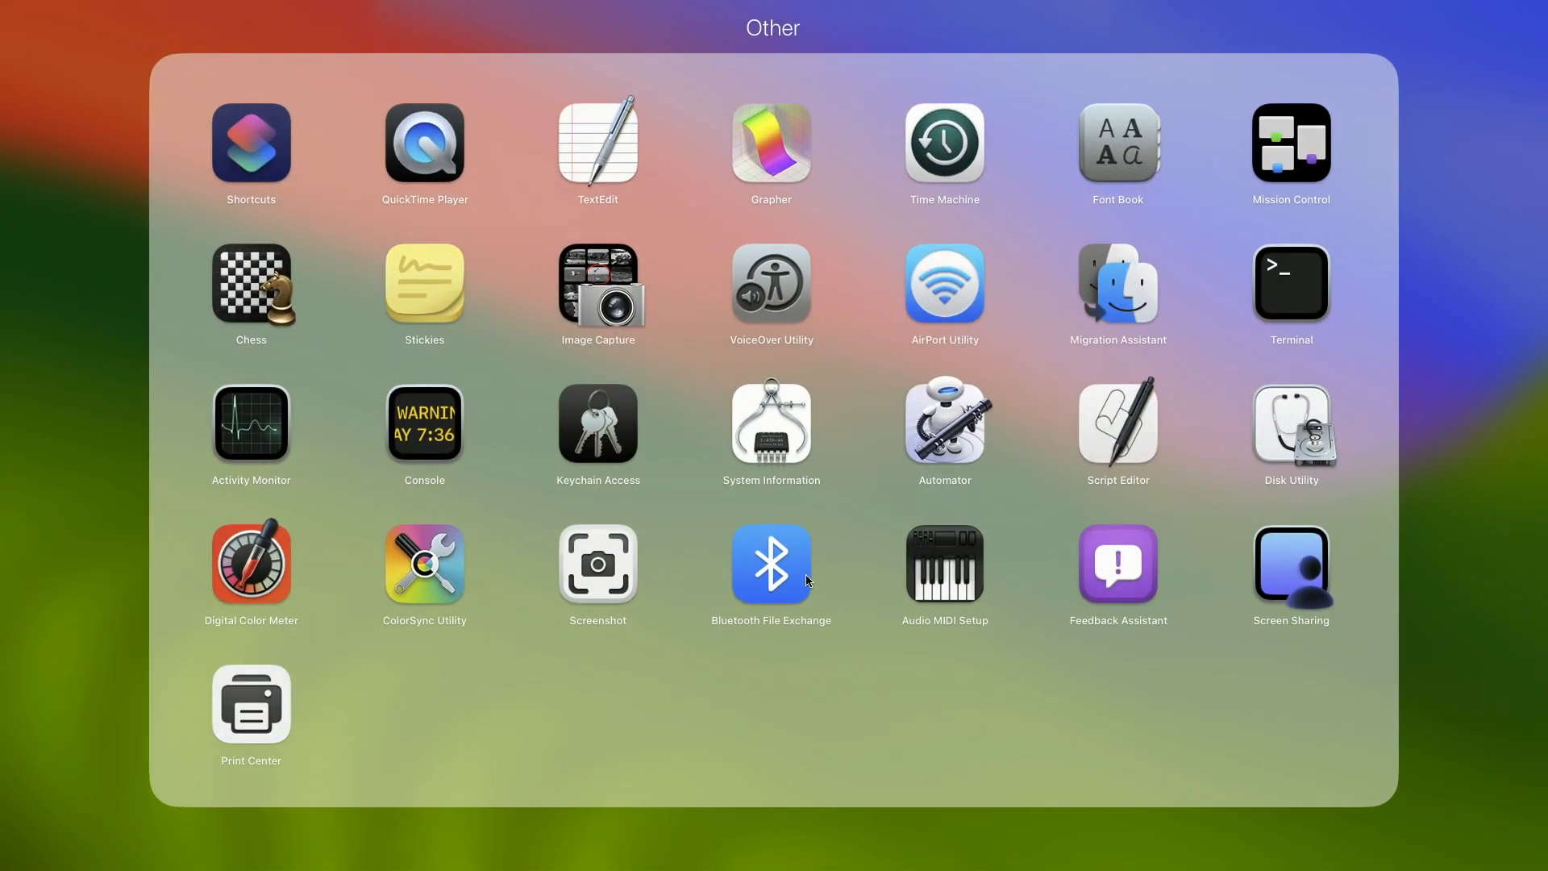
pyautogui.click(1288, 286)
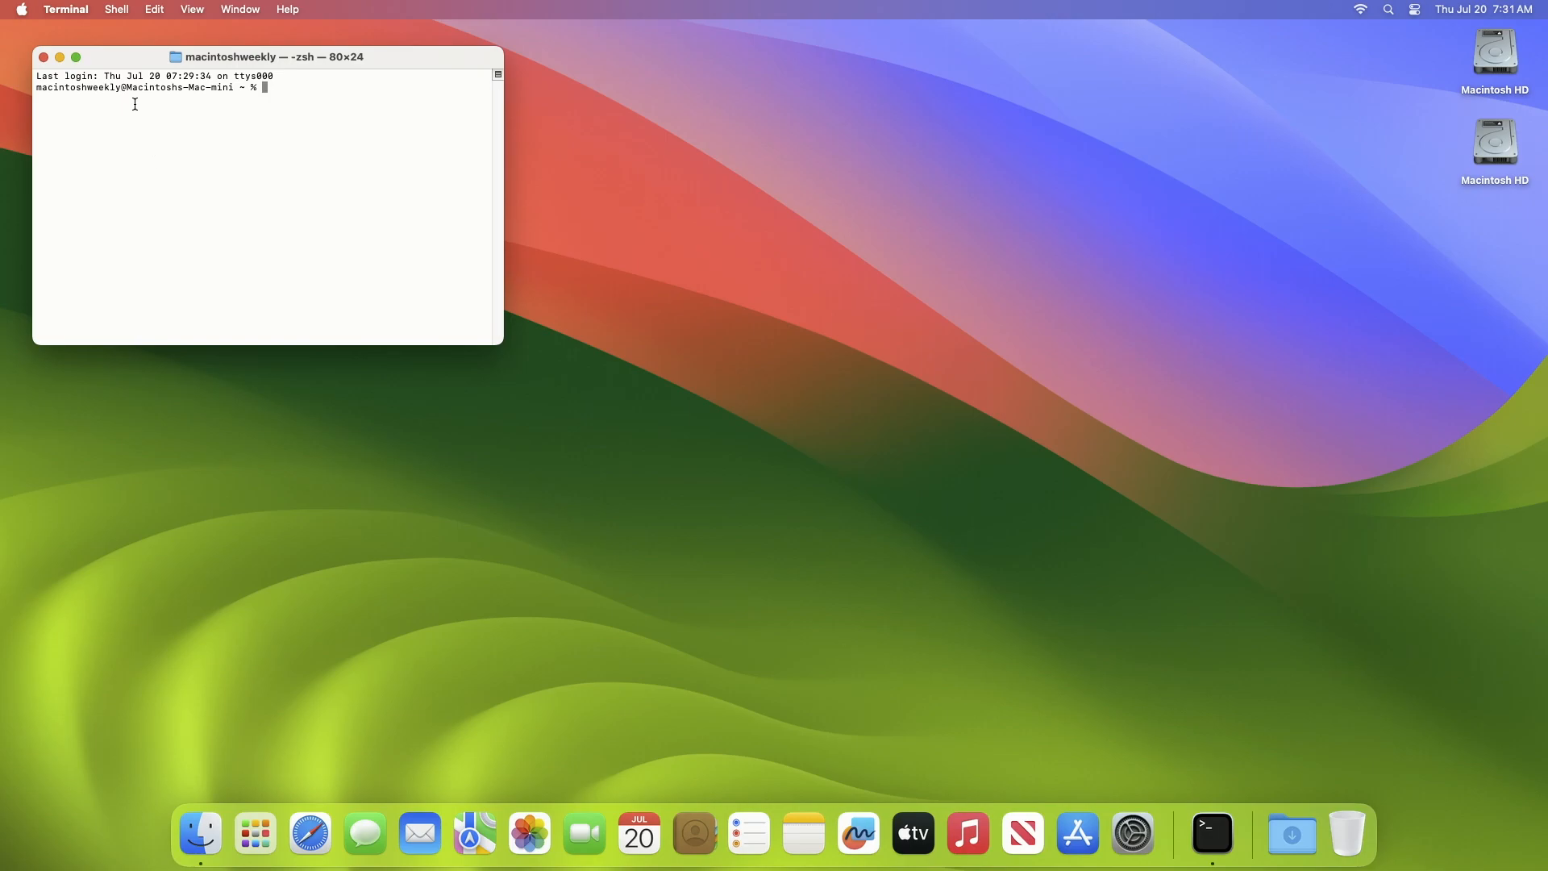
# - Open Terminal Settings on the Profiles section with the Basic profile selected
pyautogui.click(65, 9)
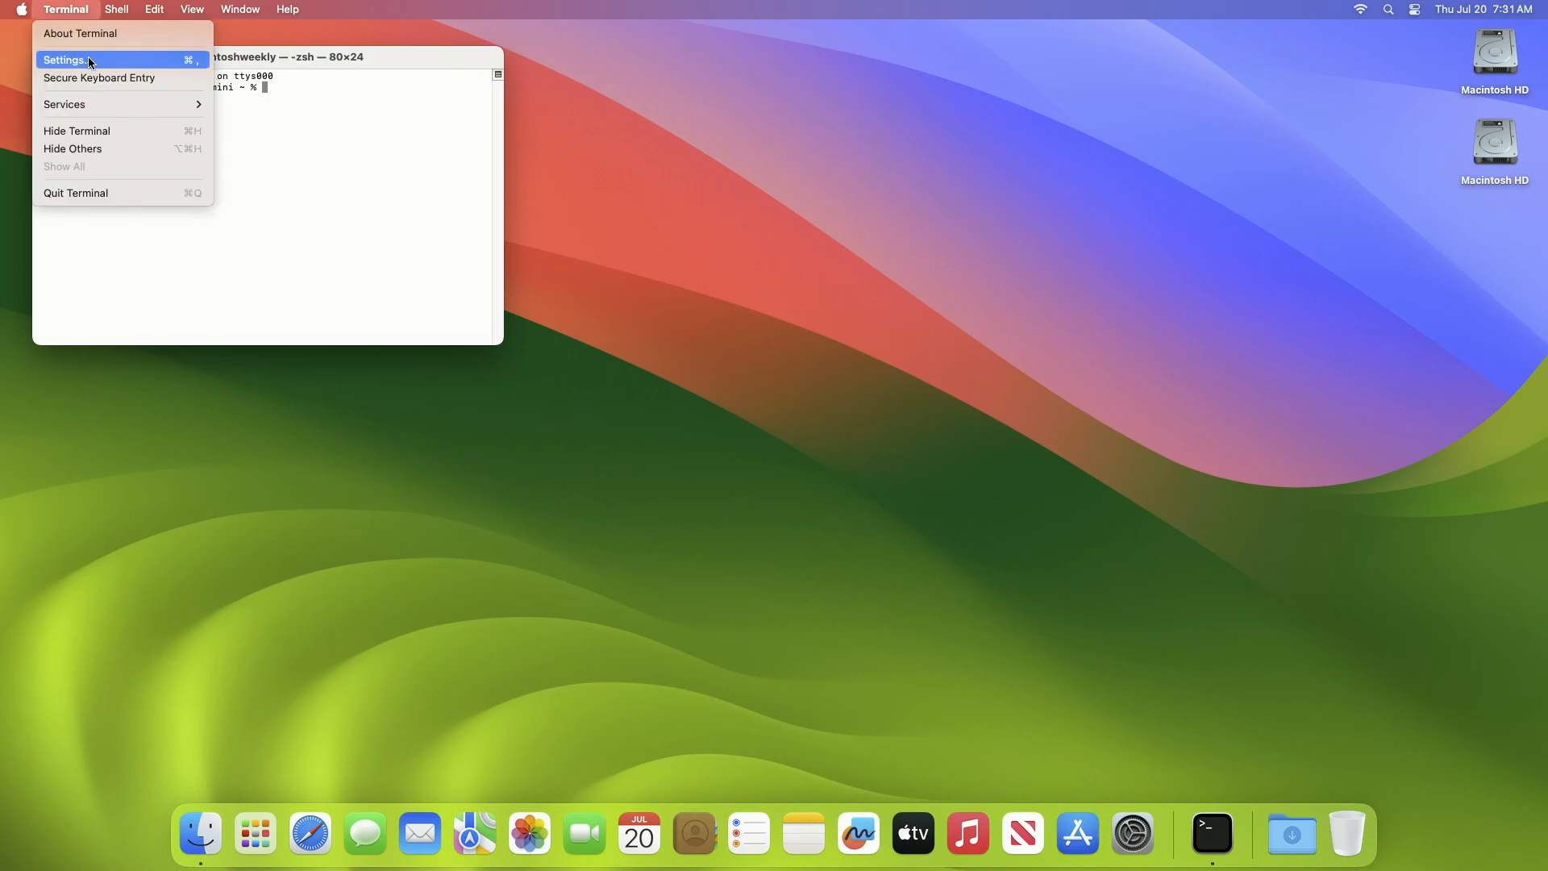
pyautogui.click(63, 59)
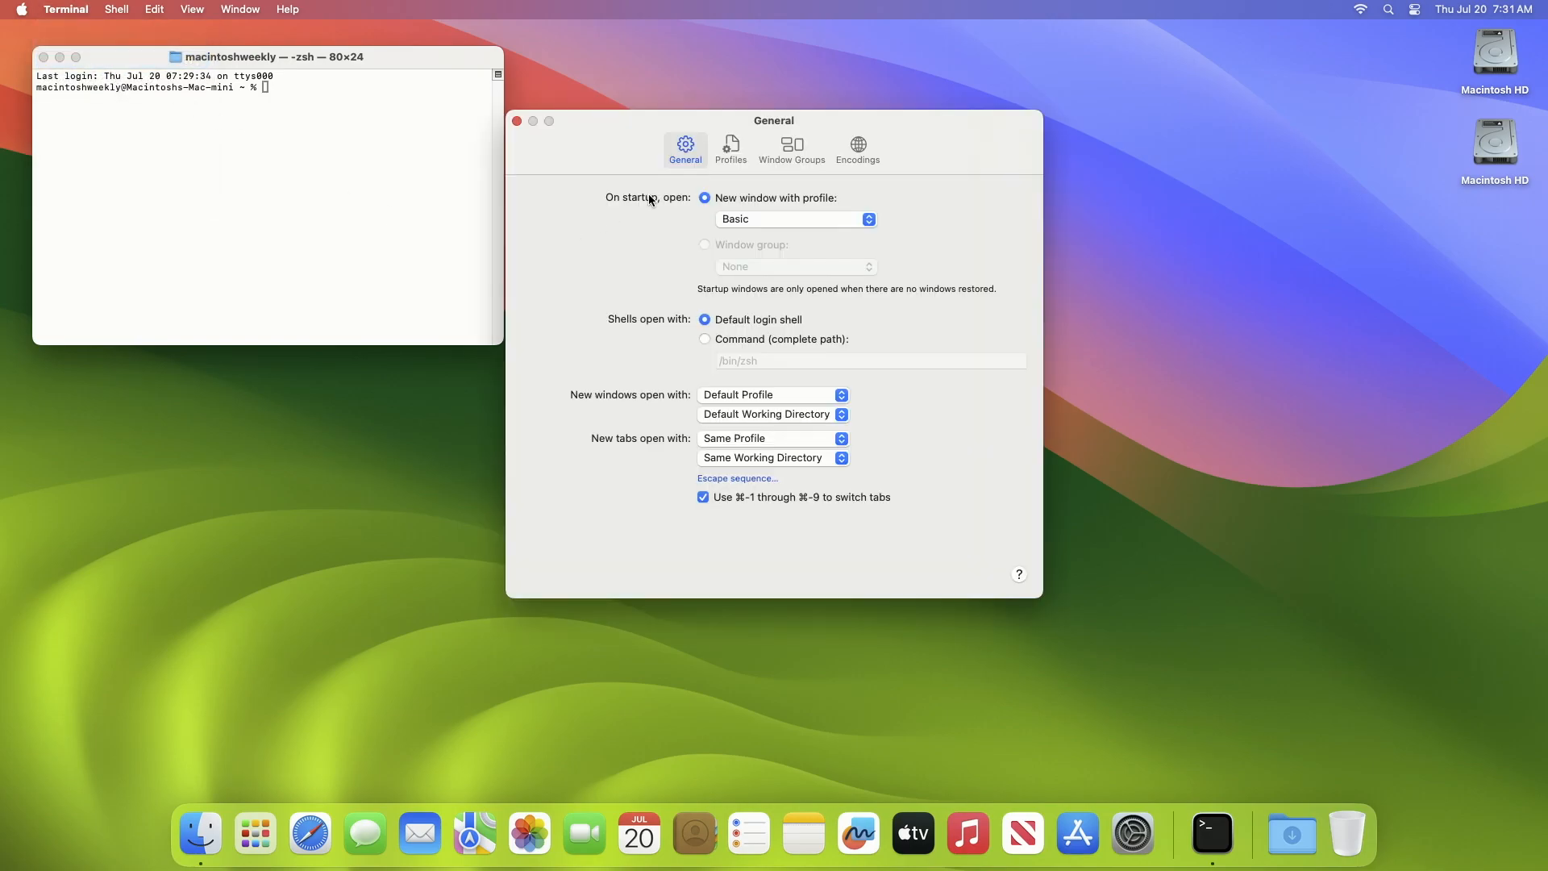
pyautogui.click(730, 148)
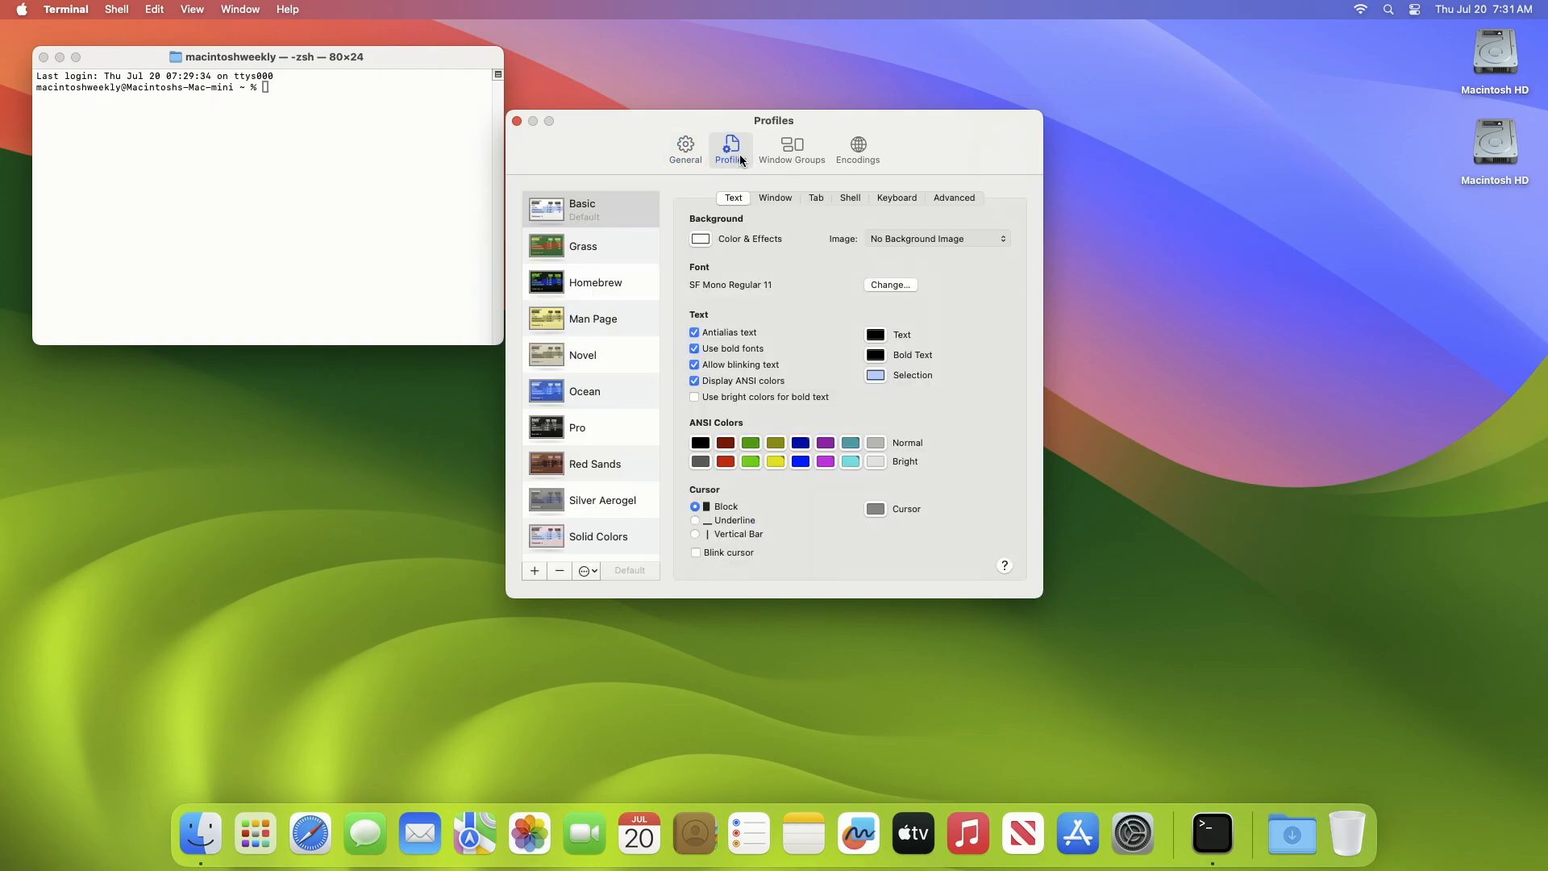
pyautogui.click(590, 210)
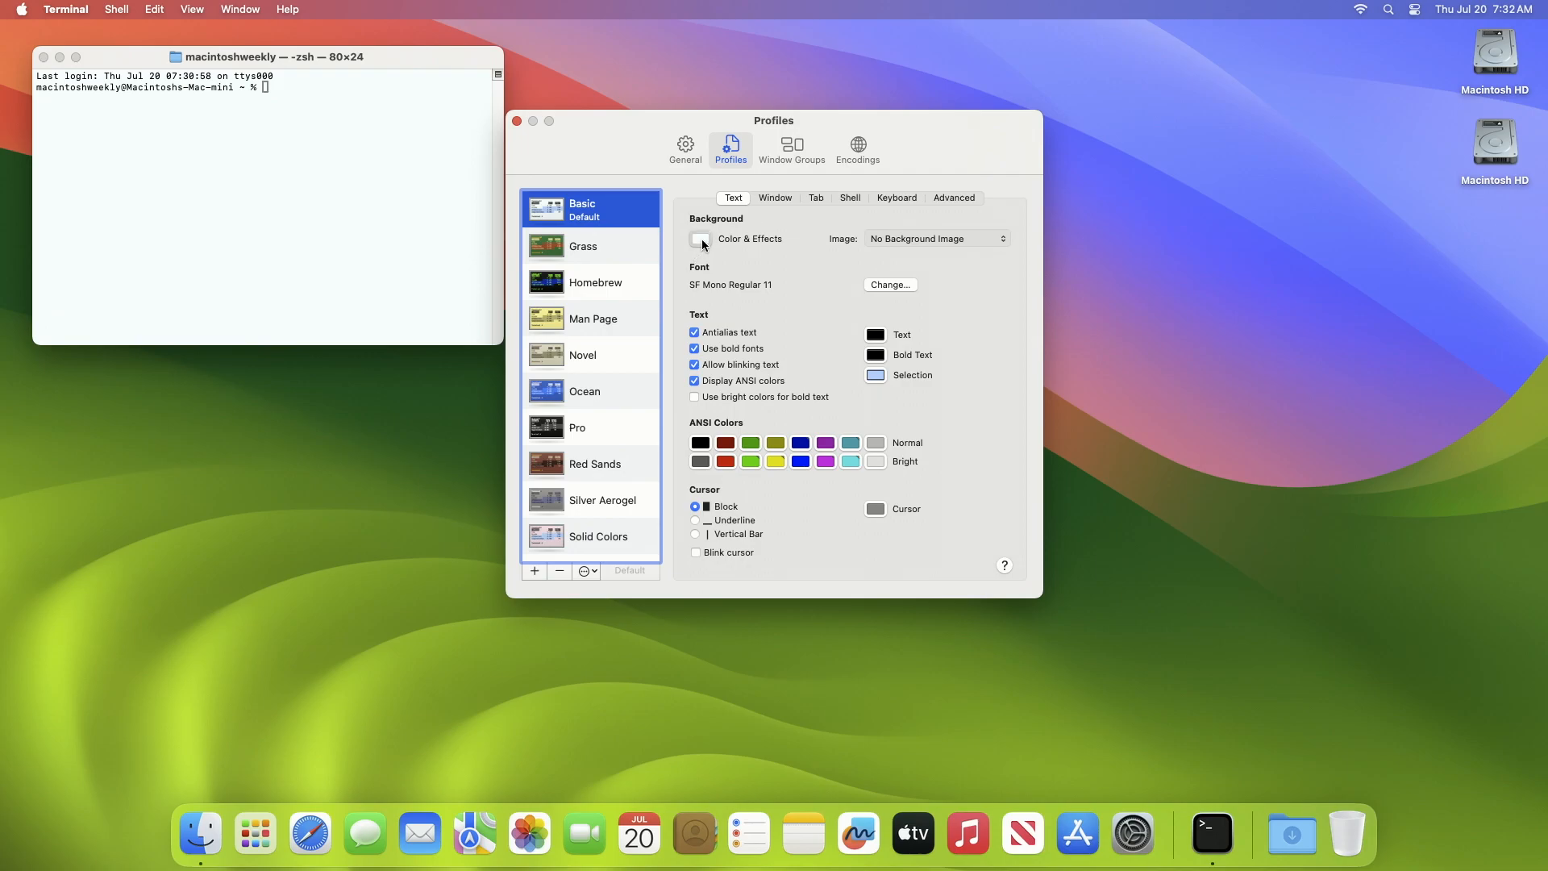
# - Set the Basic profile's background opacity to 0% in the Colors panel
pyautogui.click(700, 238)
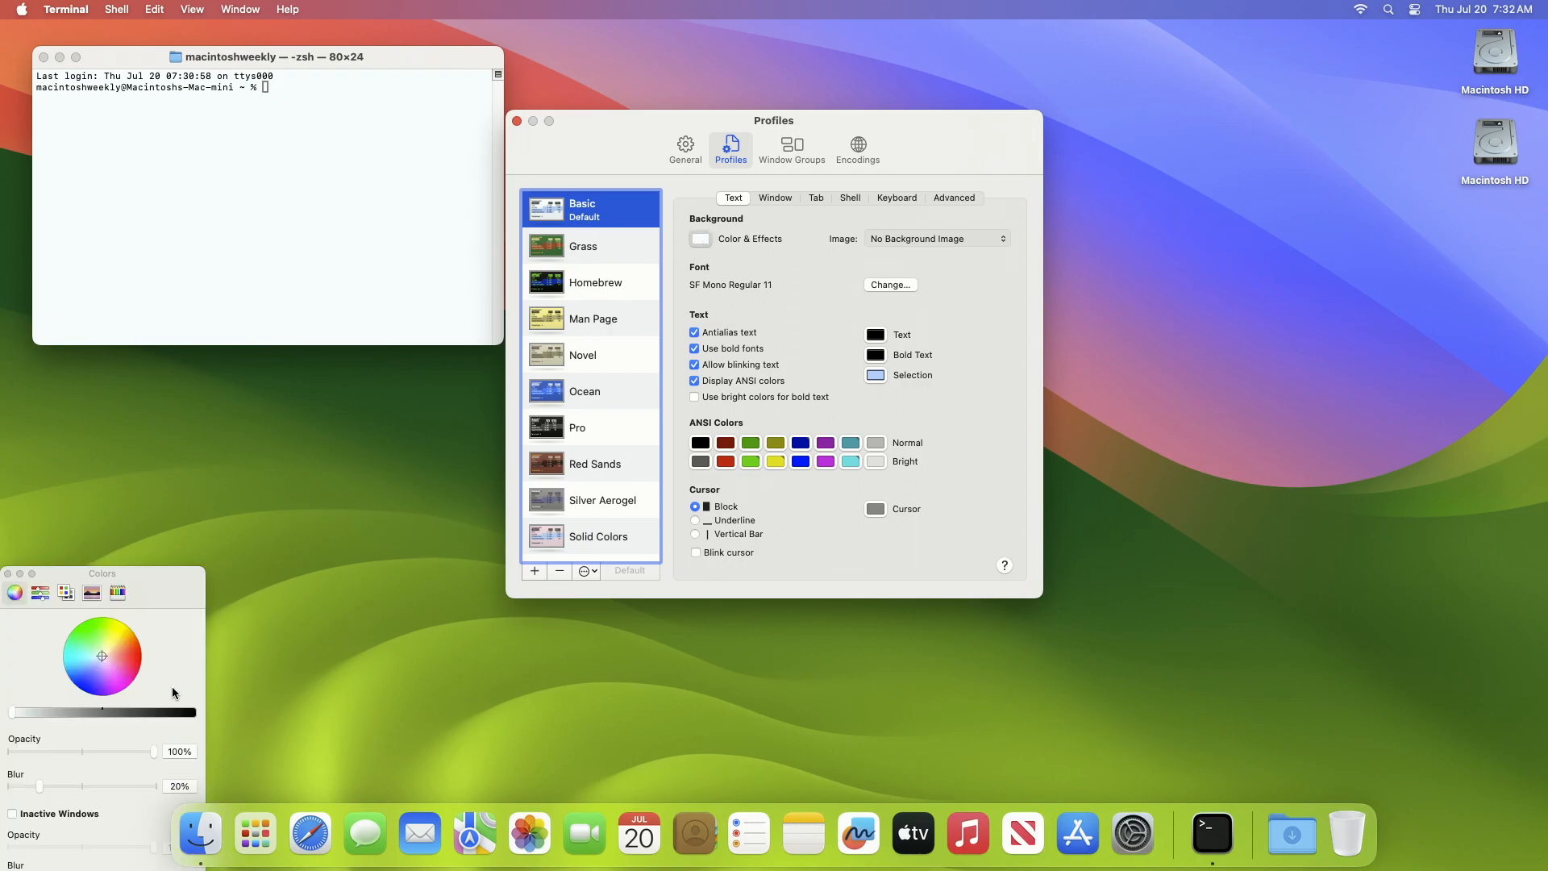
pyautogui.moveTo(102, 573); pyautogui.dragTo(249, 443)
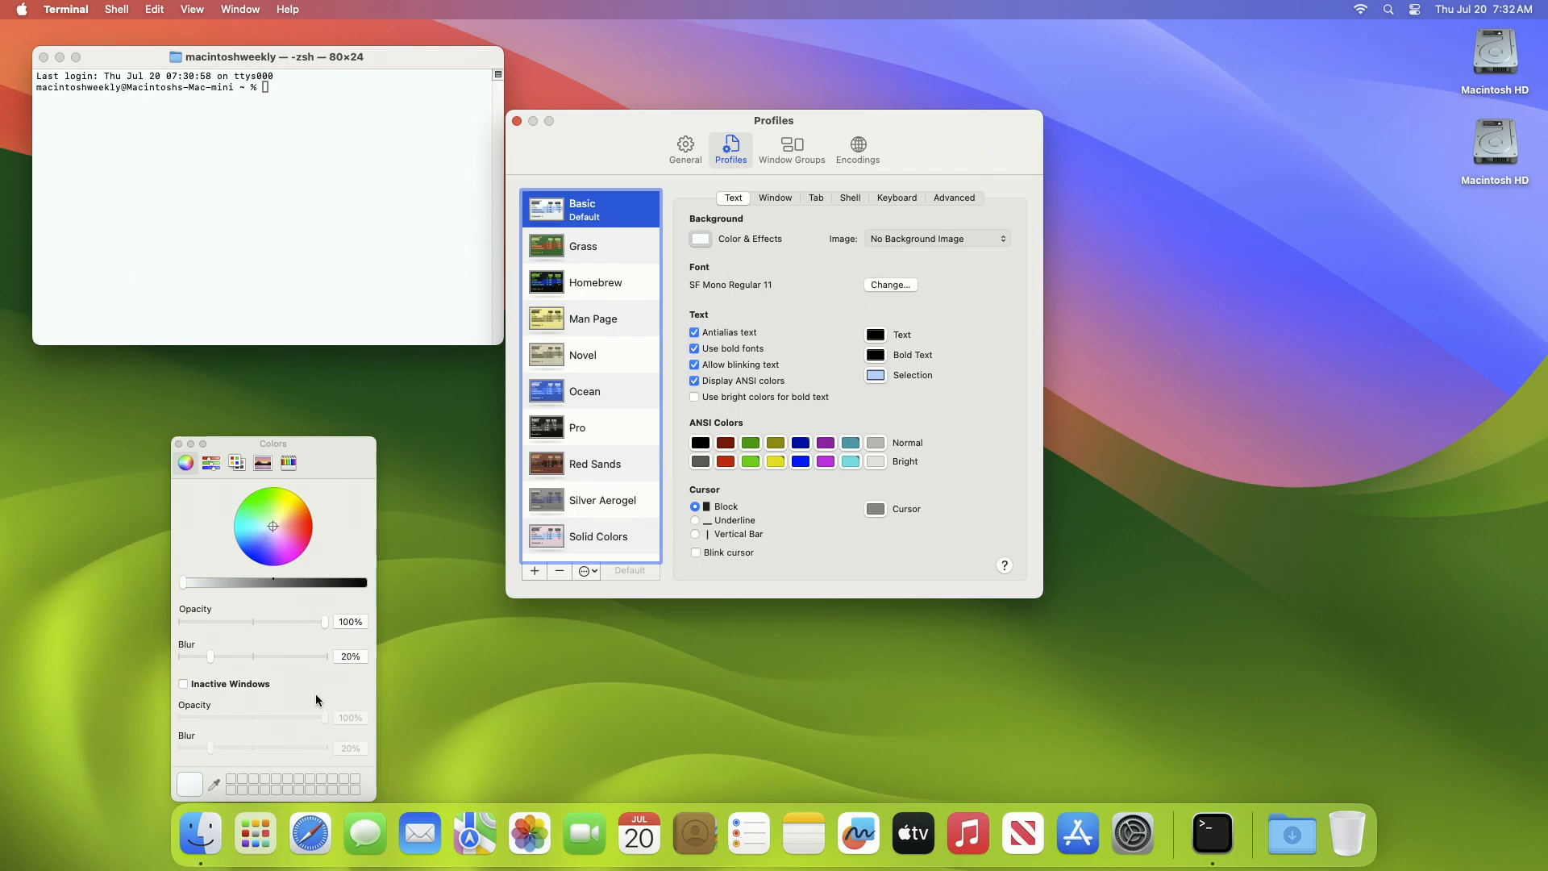
pyautogui.moveTo(325, 628)
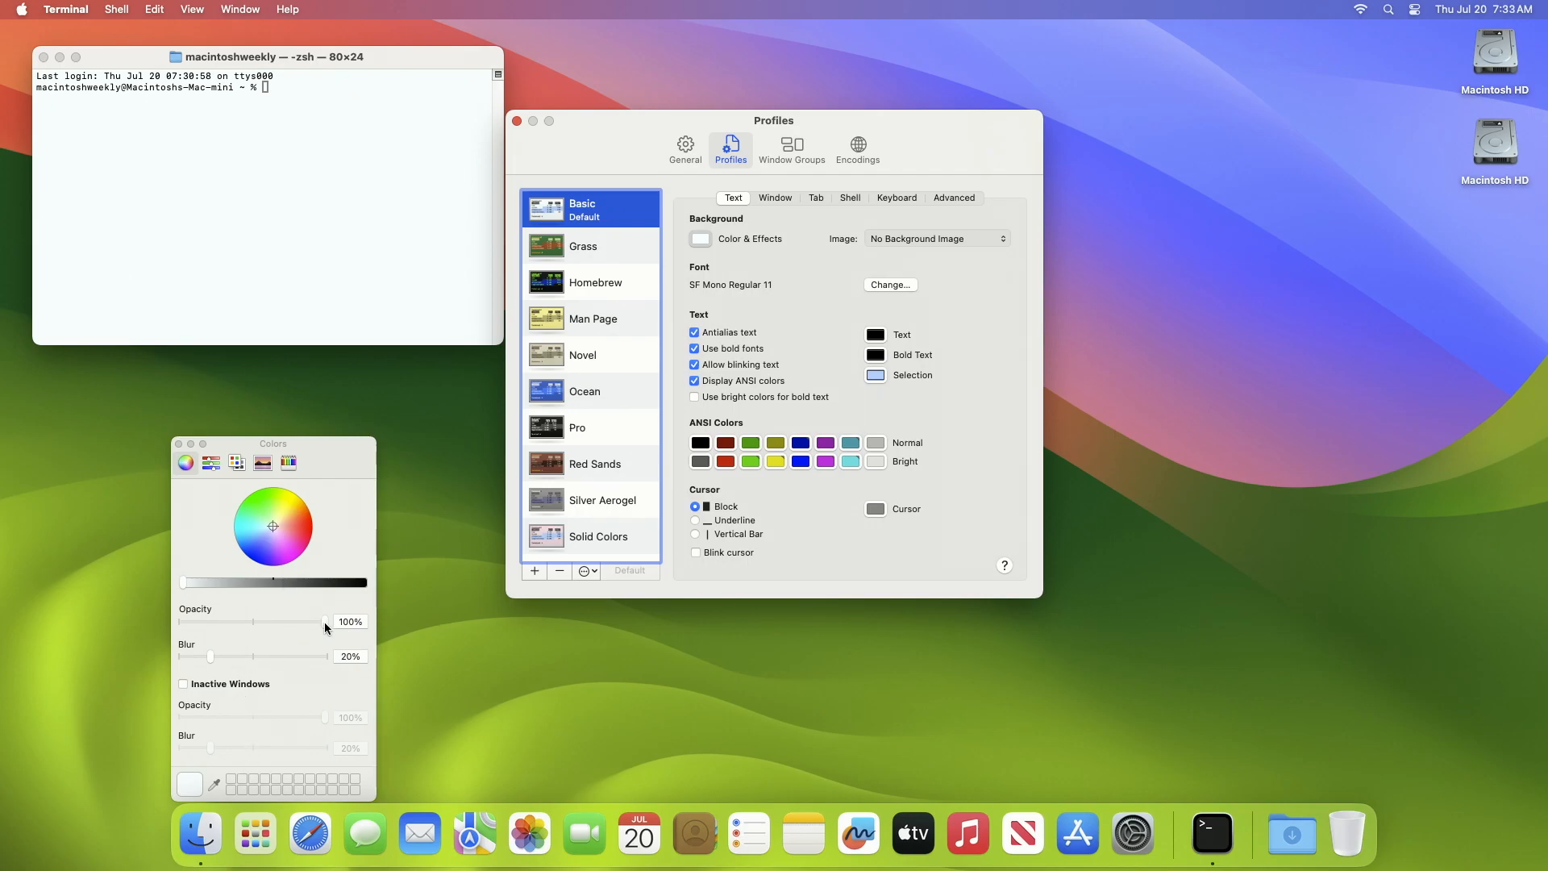
pyautogui.moveTo(326, 621); pyautogui.dragTo(207, 620)
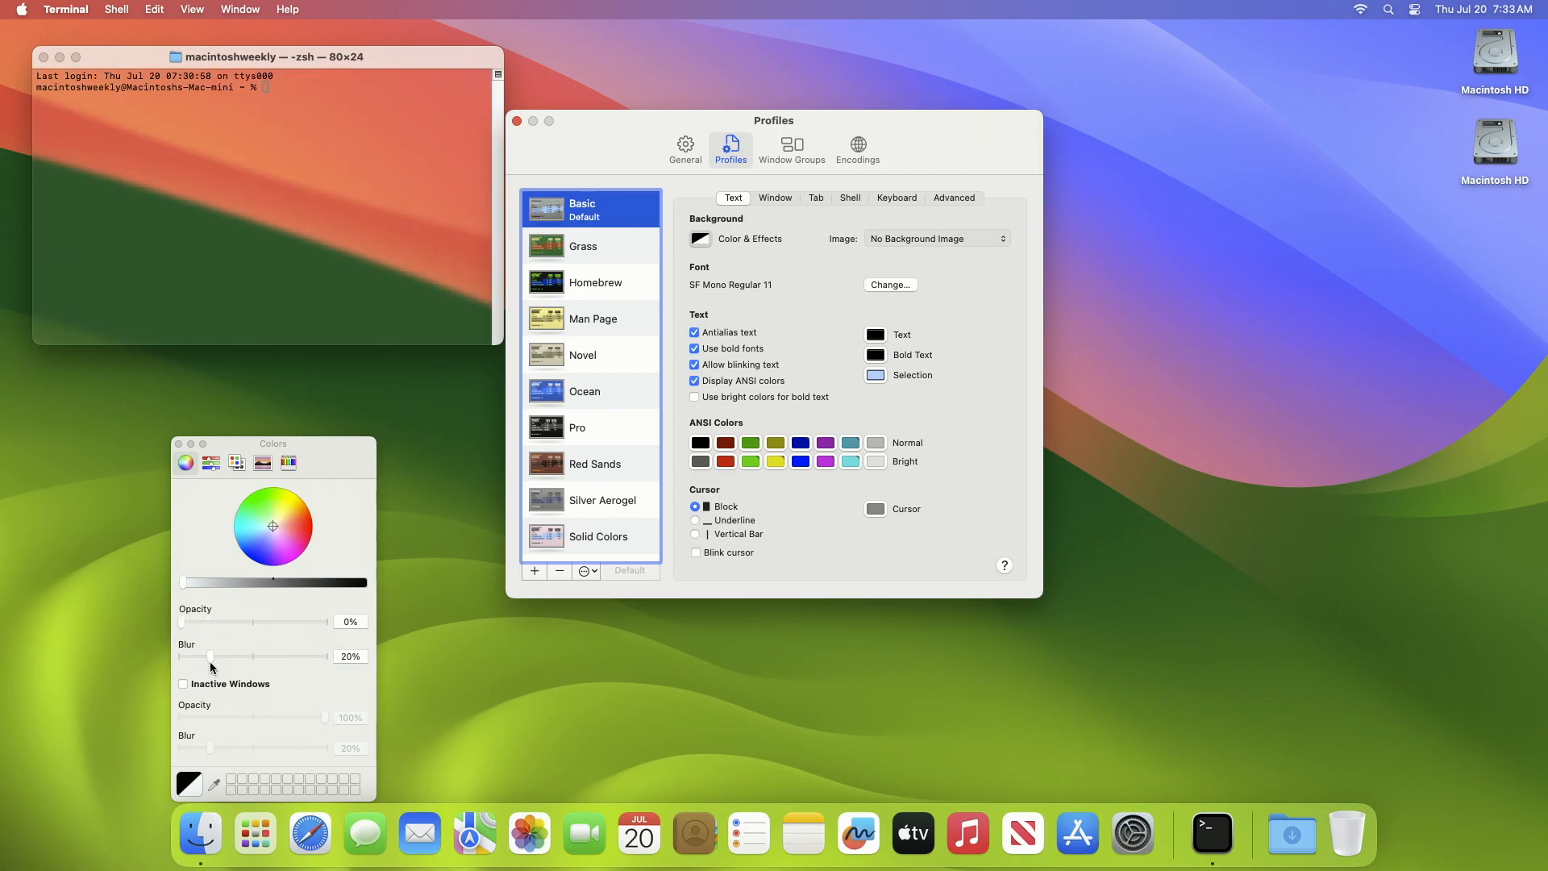
# - Settle the background blur at a slight level, around 19%
pyautogui.moveTo(211, 655); pyautogui.dragTo(325, 655)
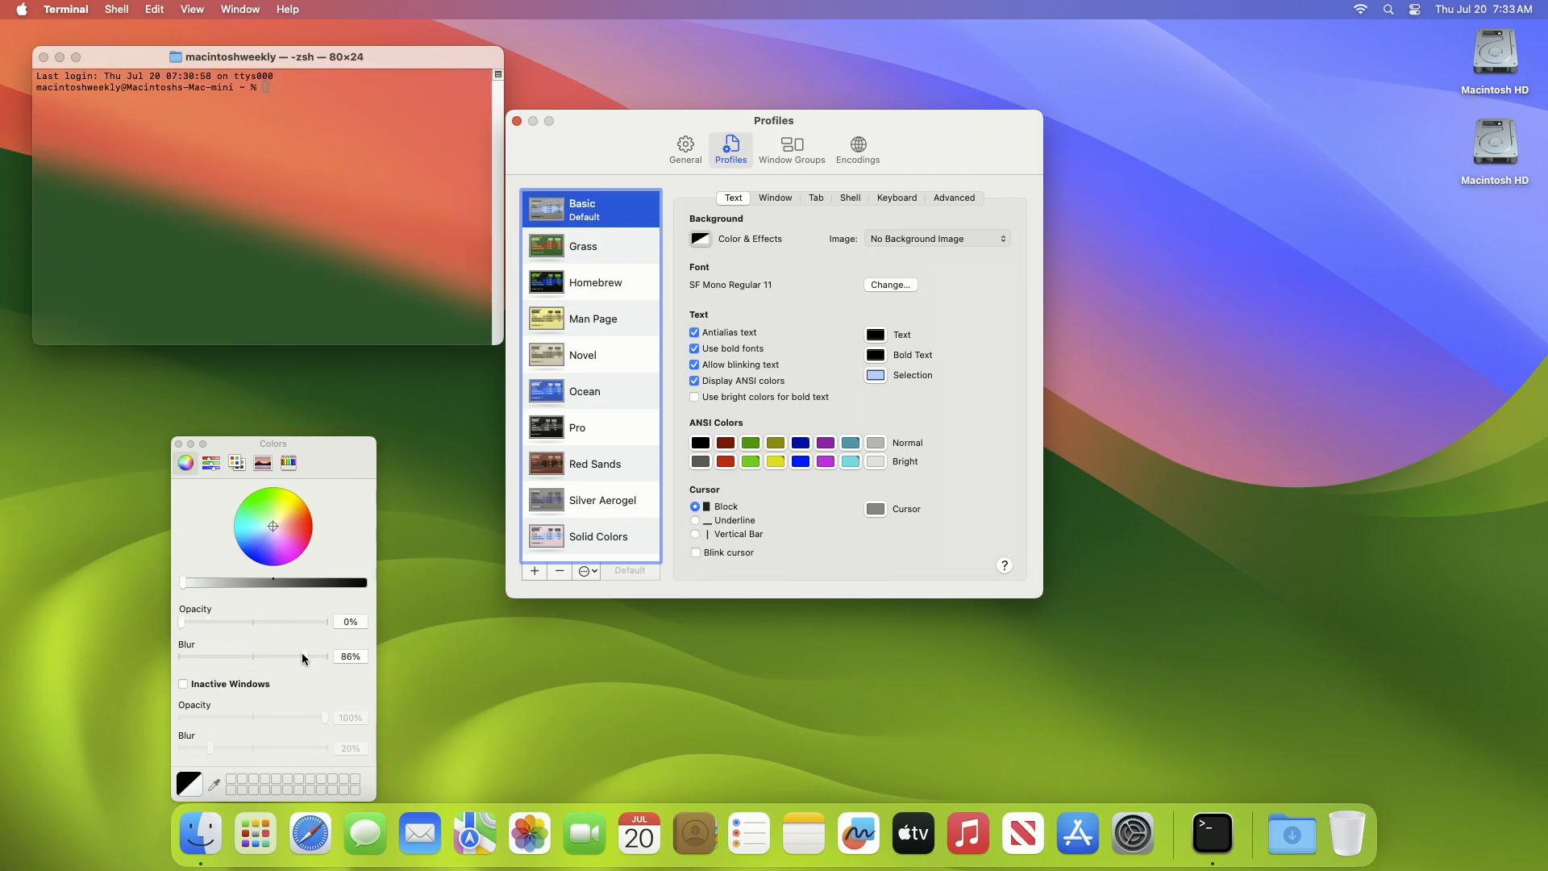
pyautogui.moveTo(328, 655); pyautogui.dragTo(180, 655)
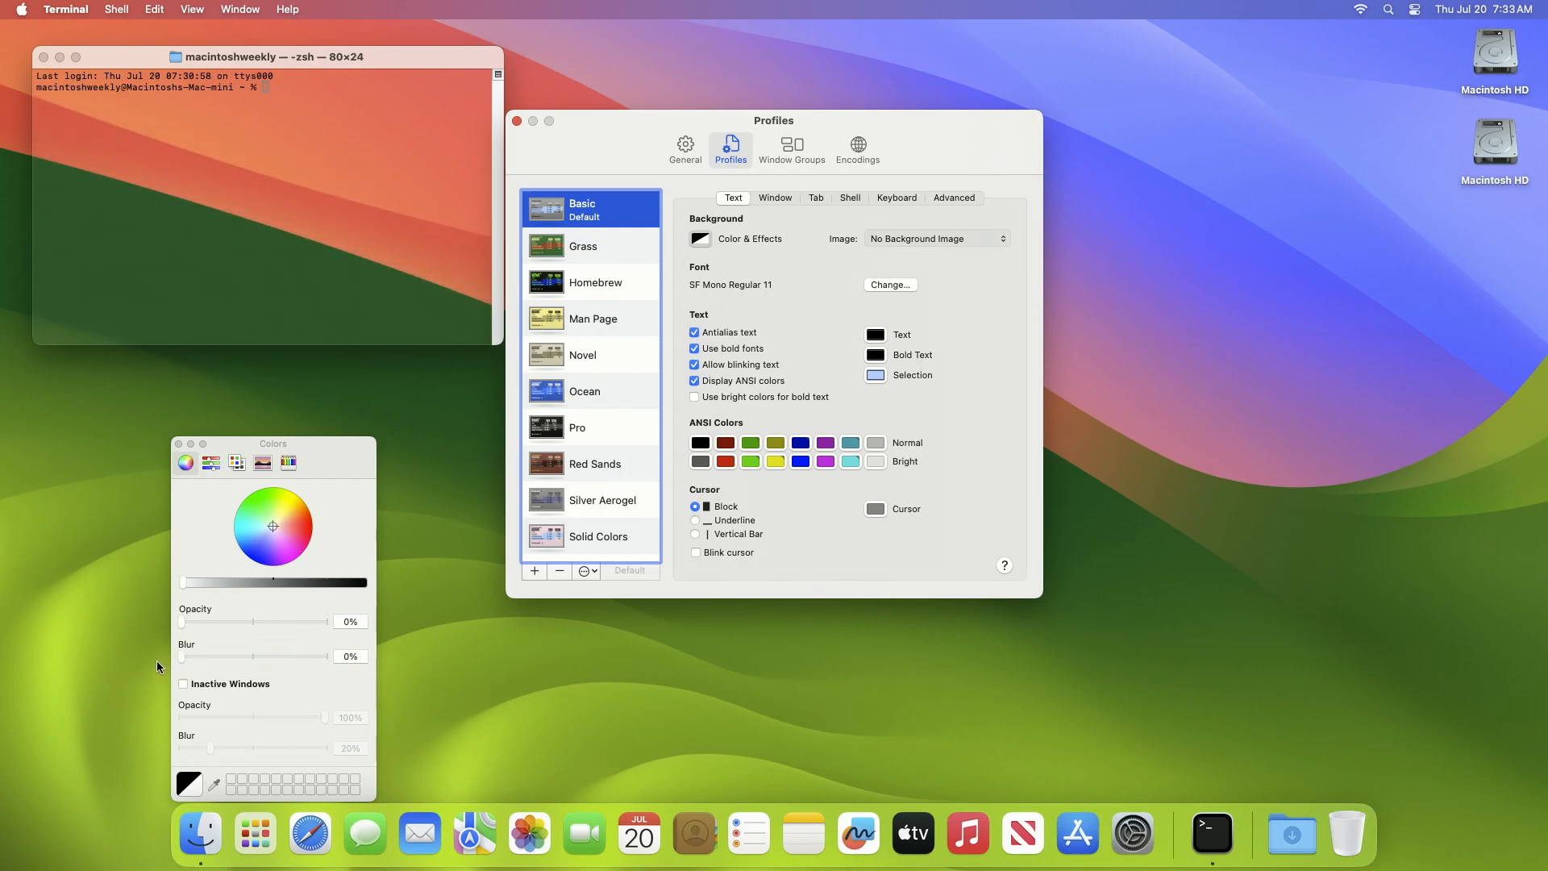
pyautogui.moveTo(182, 655); pyautogui.dragTo(217, 656)
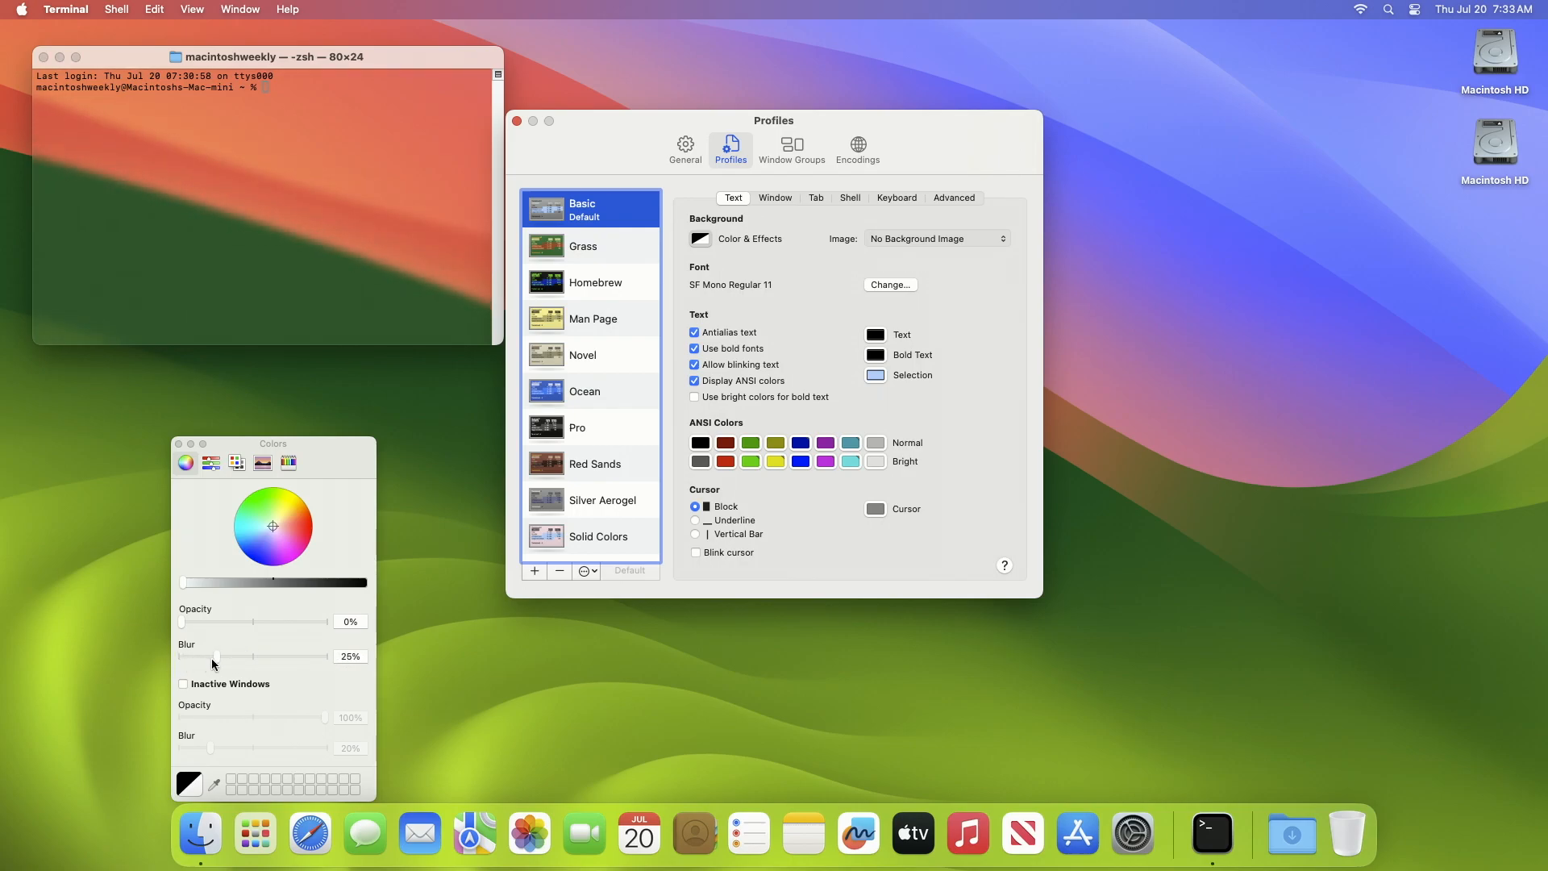
pyautogui.moveTo(215, 655); pyautogui.dragTo(207, 656)
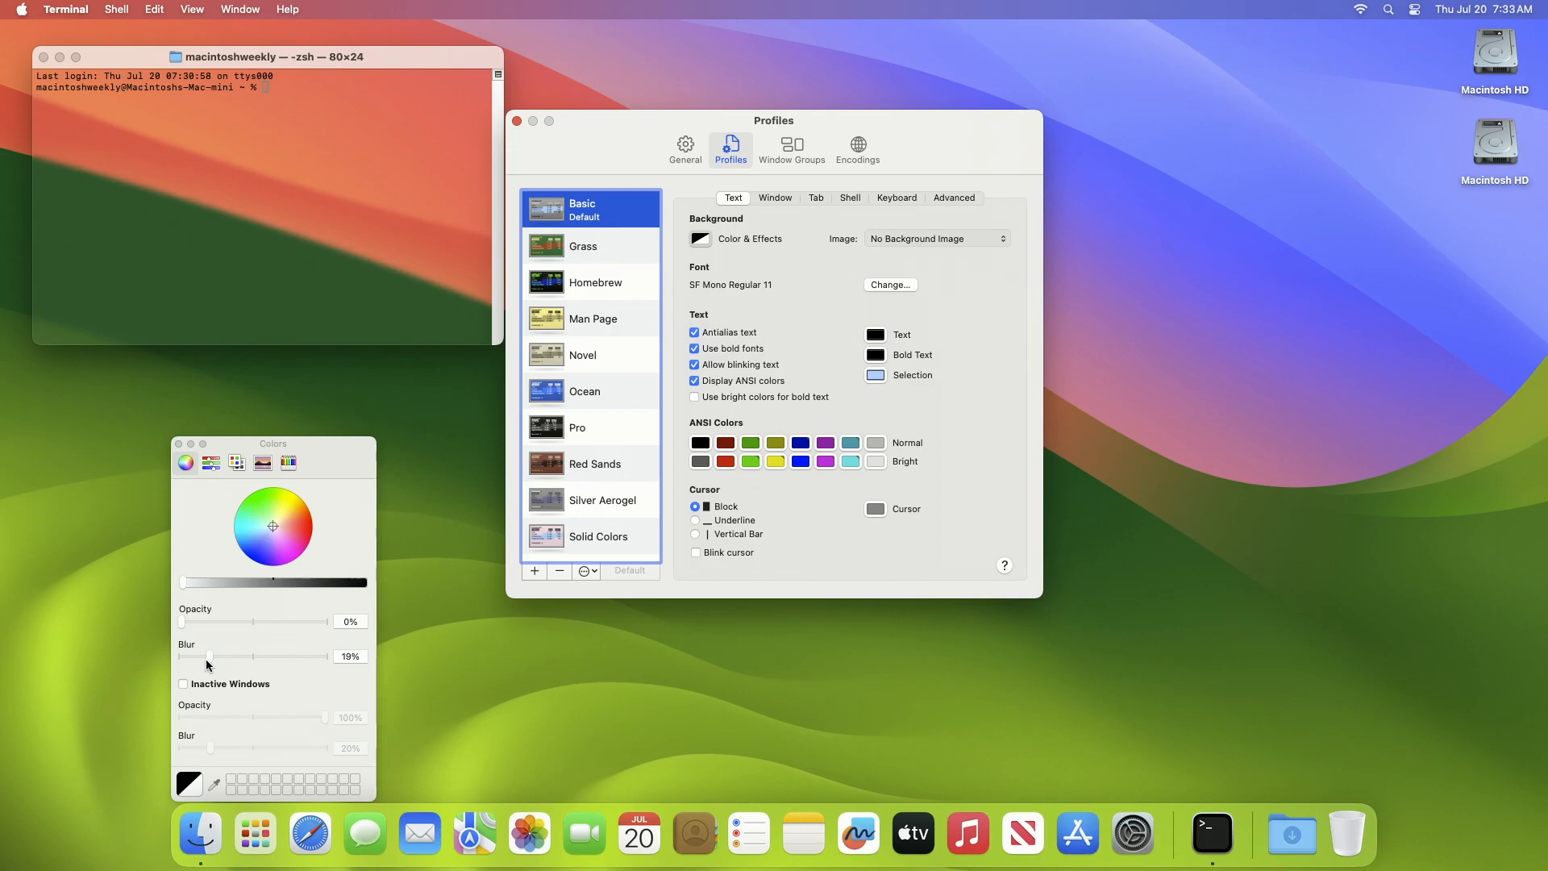
pyautogui.moveTo(206, 655); pyautogui.dragTo(211, 656)
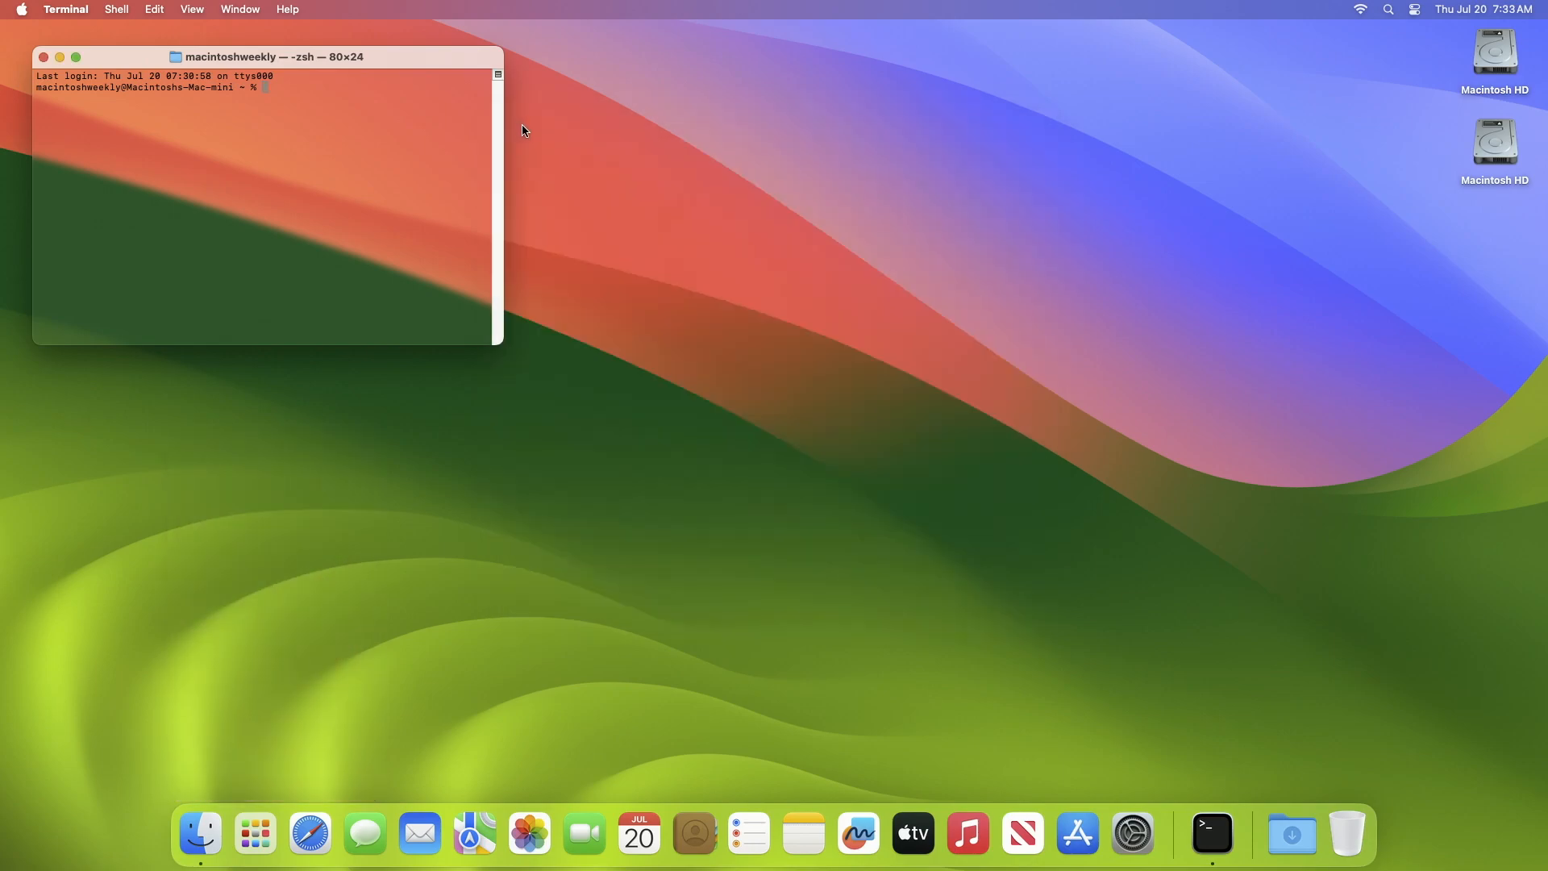
pyautogui.moveTo(417, 96)
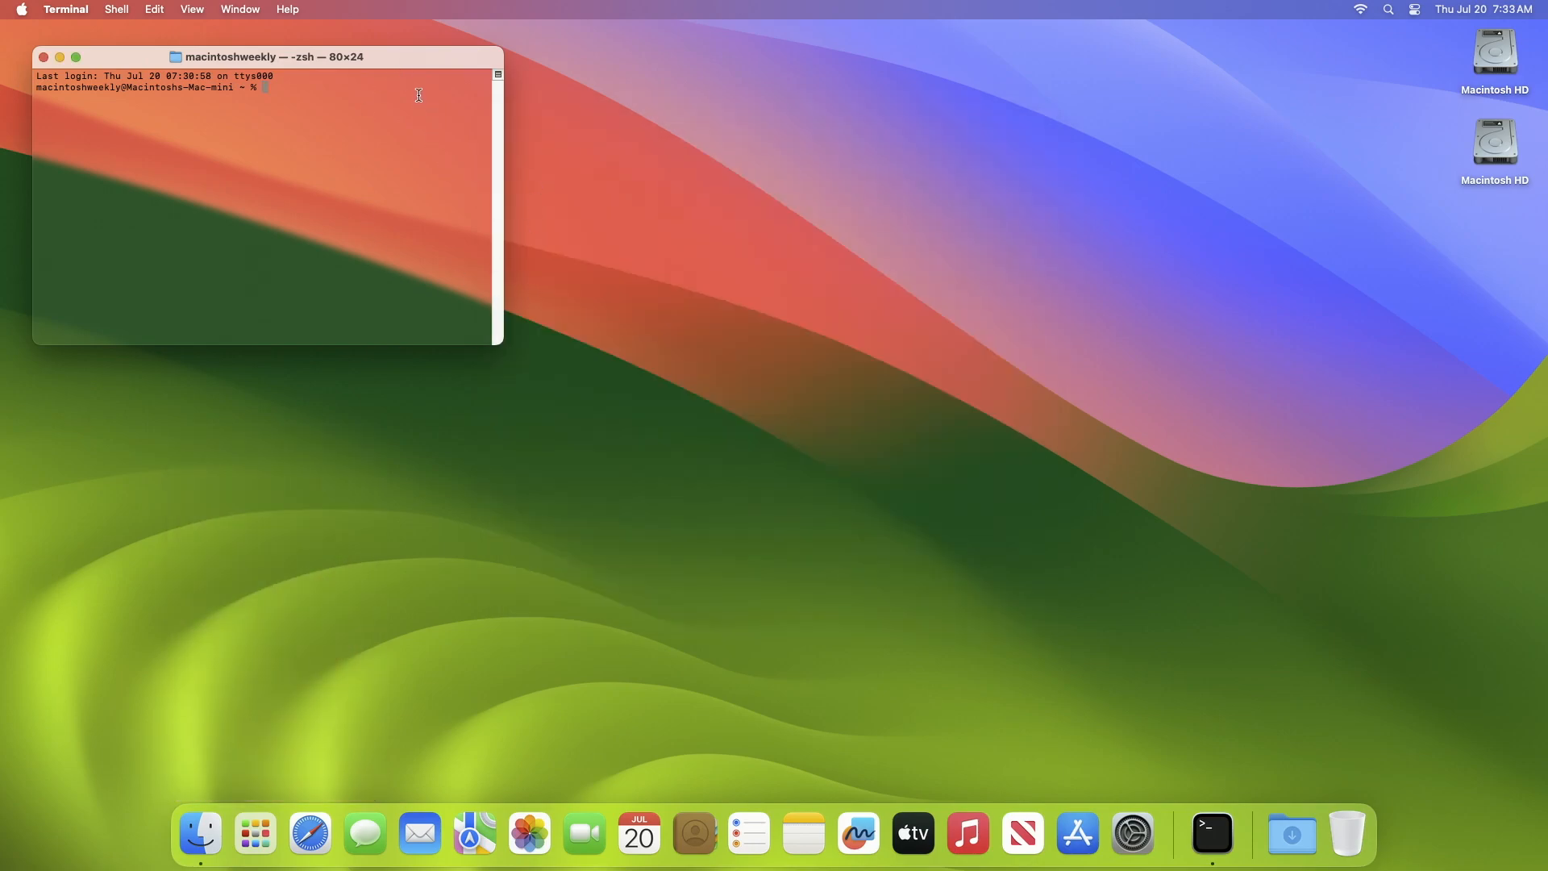
pyautogui.moveTo(402, 205)
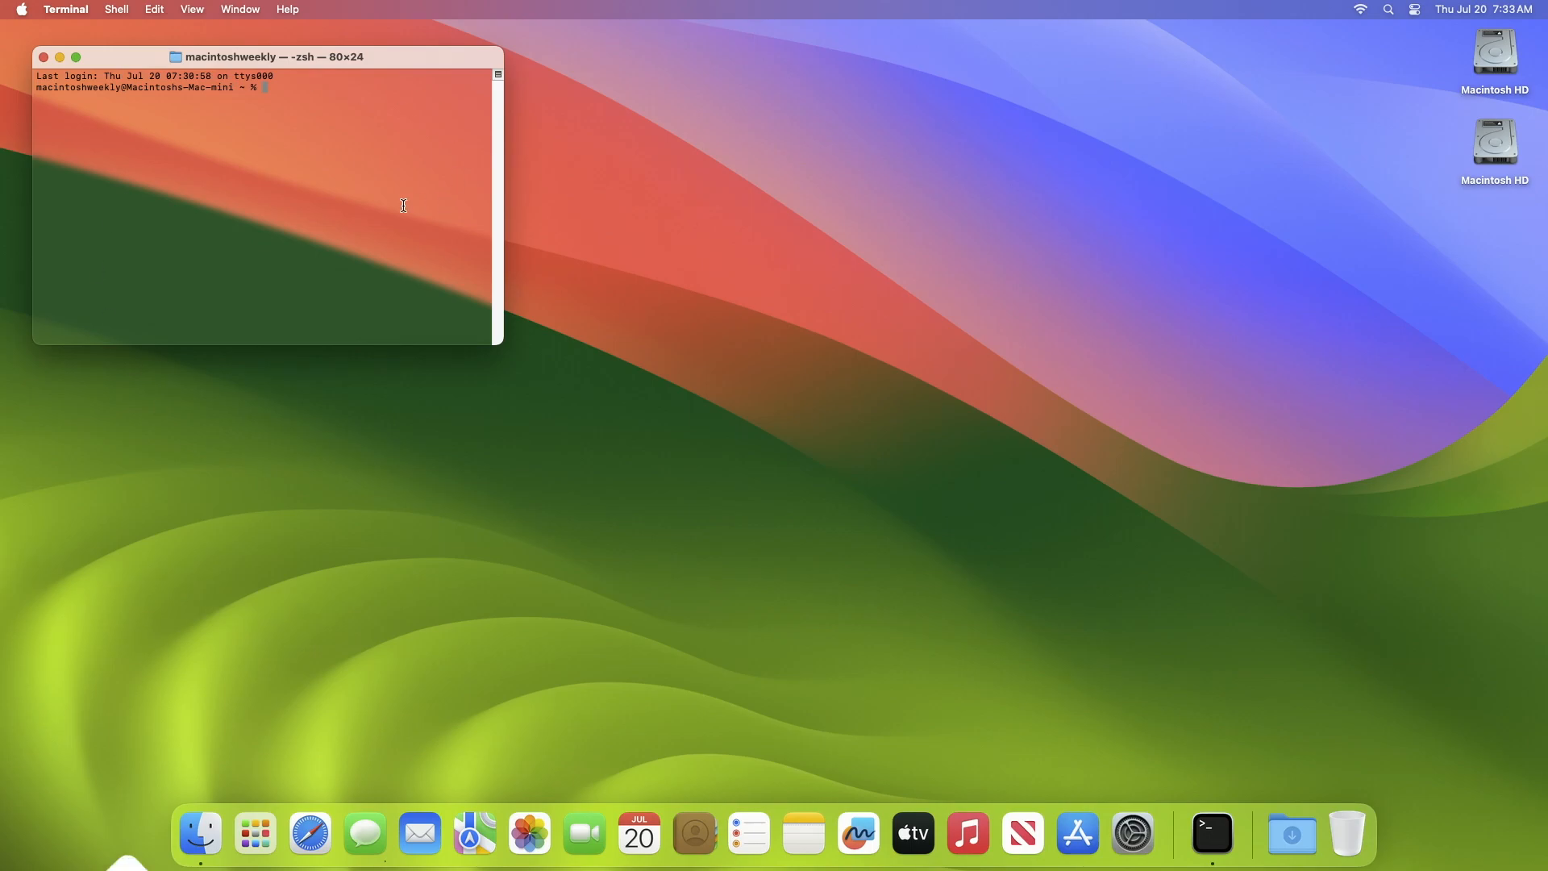
# - Reopen Terminal Settings to verify the Basic profile's transparent background
pyautogui.click(66, 9)
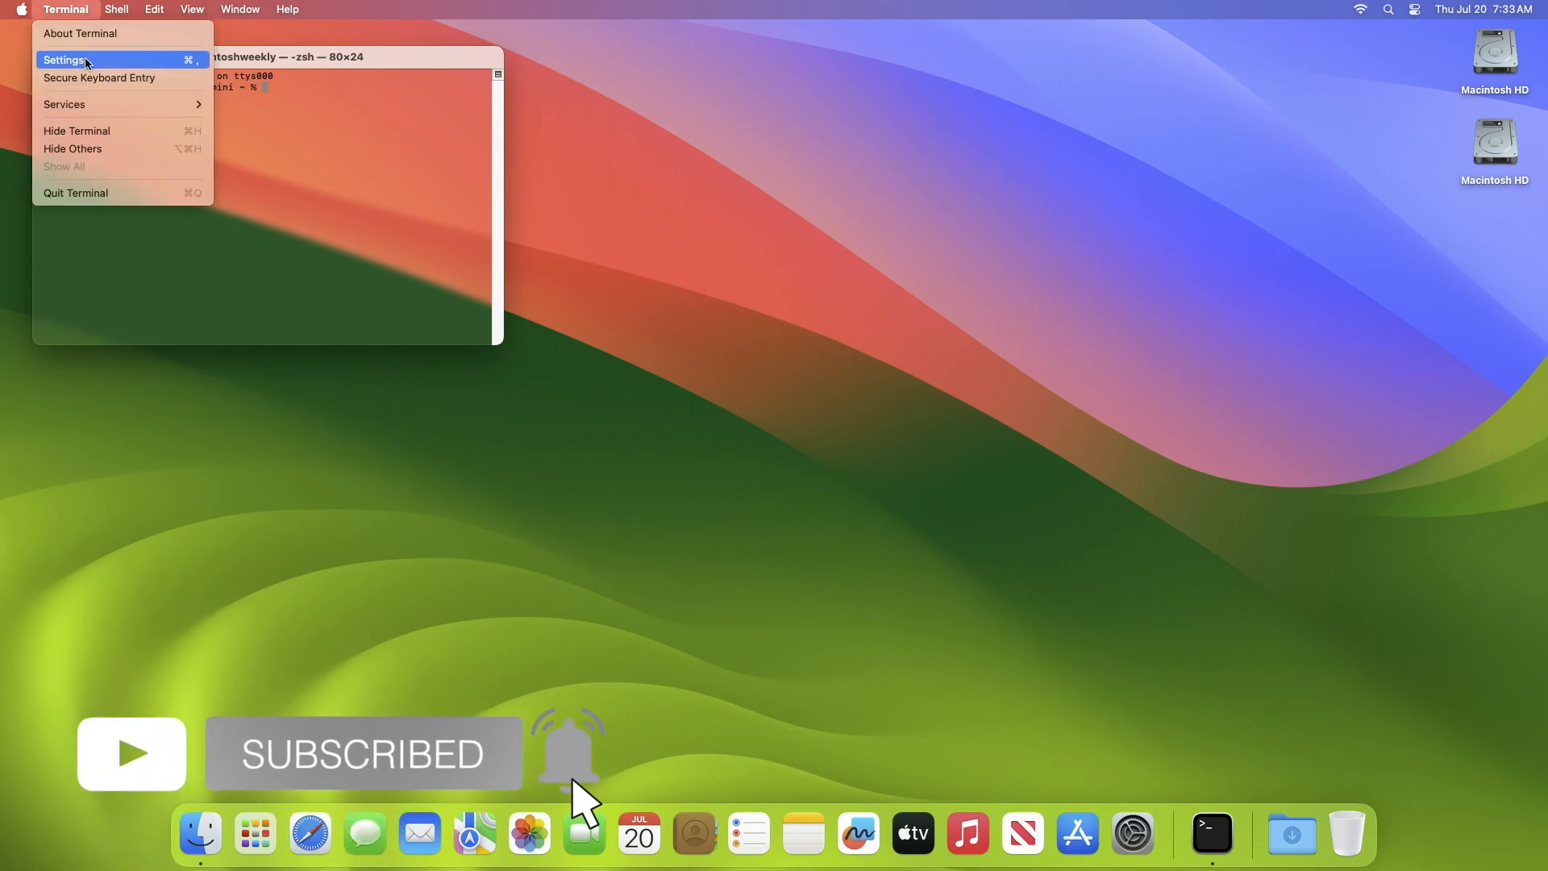
pyautogui.click(64, 59)
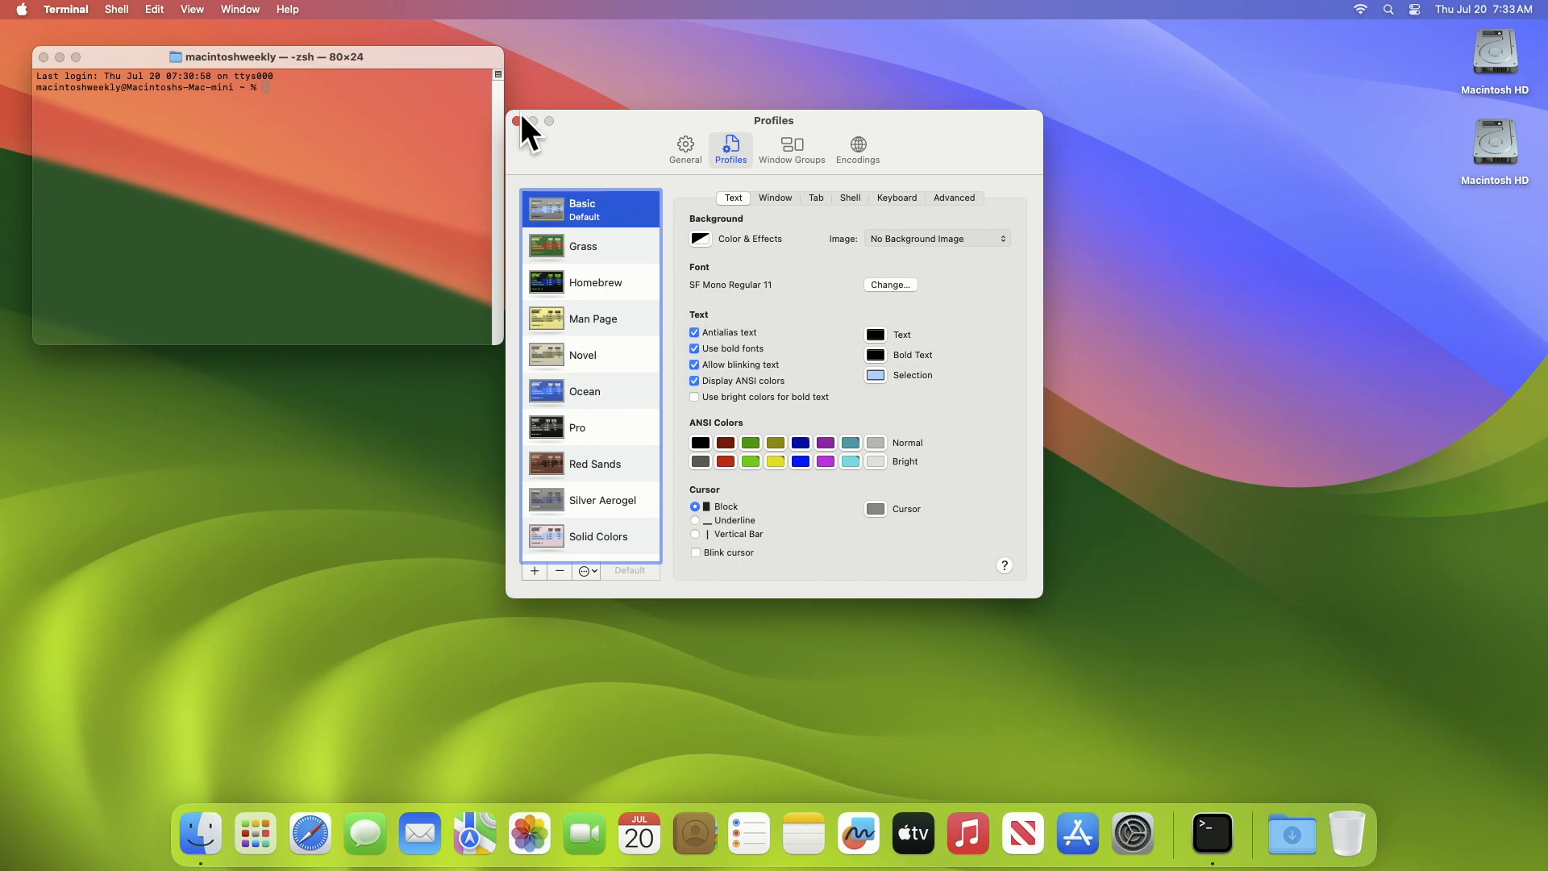
pyautogui.moveTo(901, 387)
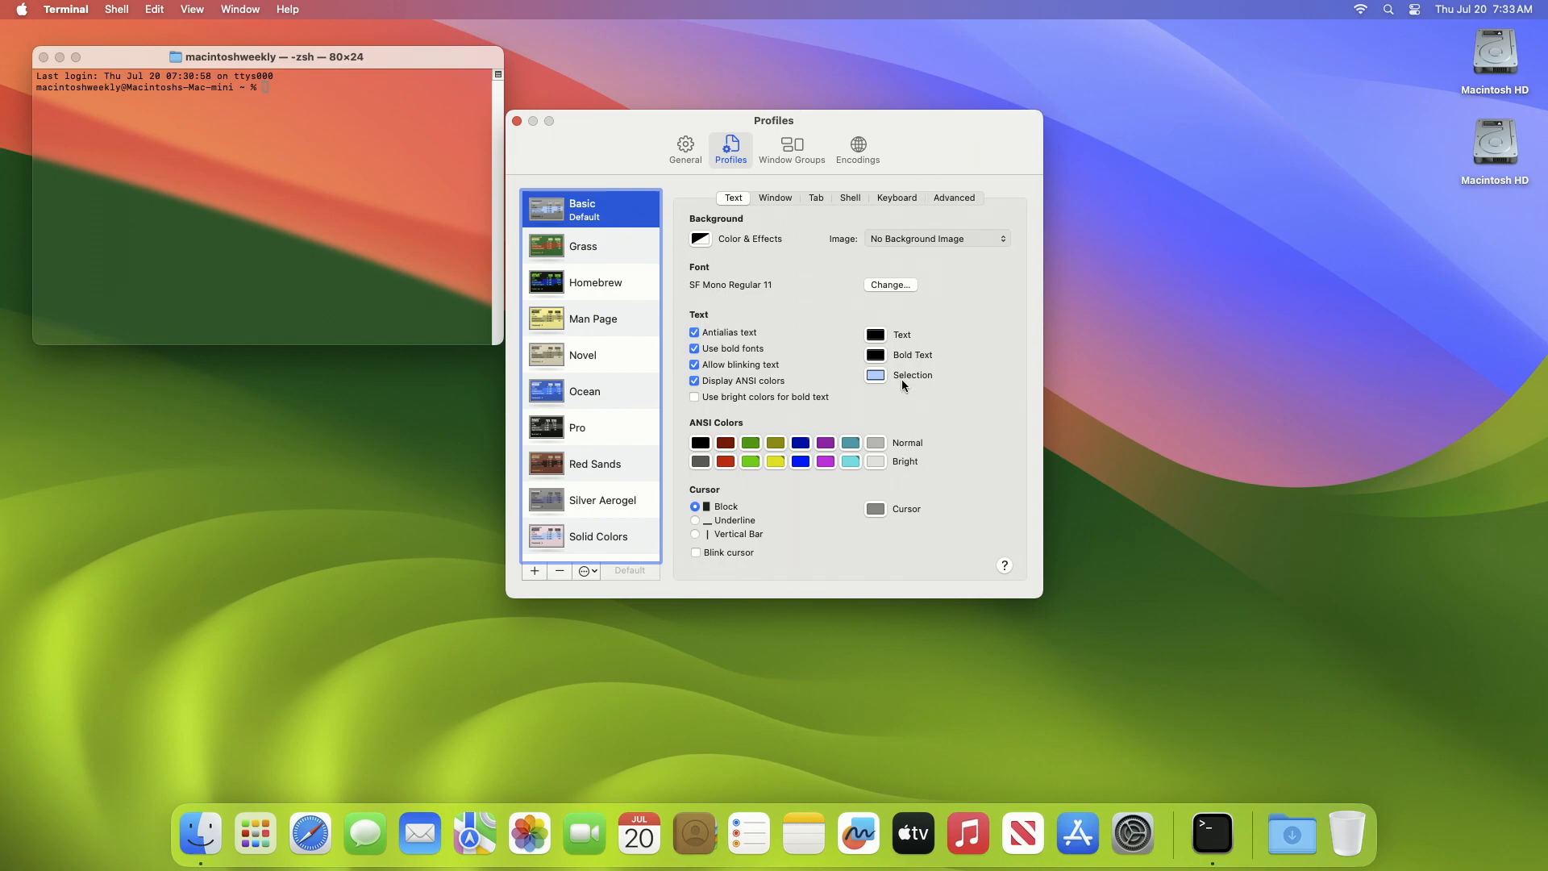